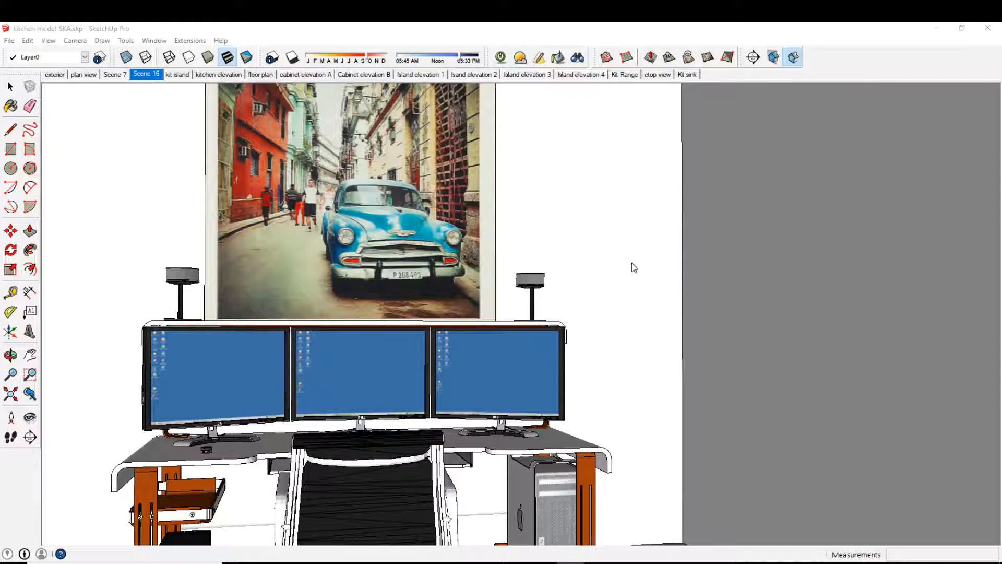
pyautogui.moveTo(500, 270)
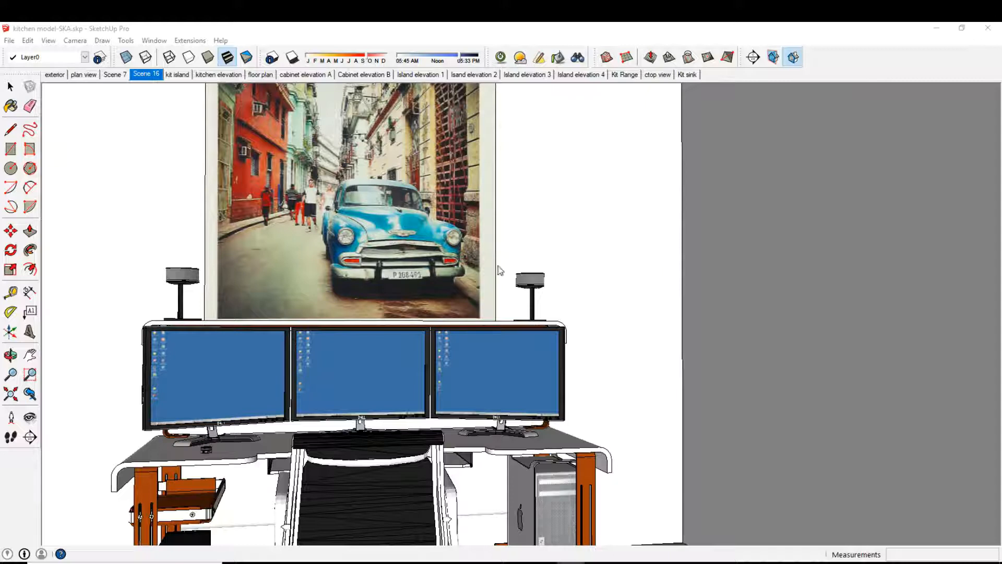
pyautogui.moveTo(440, 273)
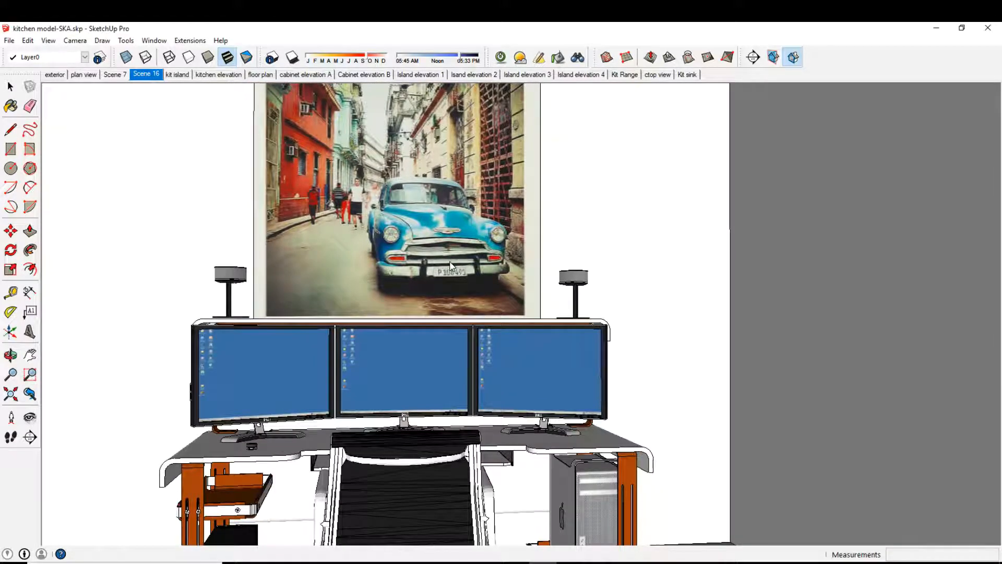
pyautogui.moveTo(461, 337)
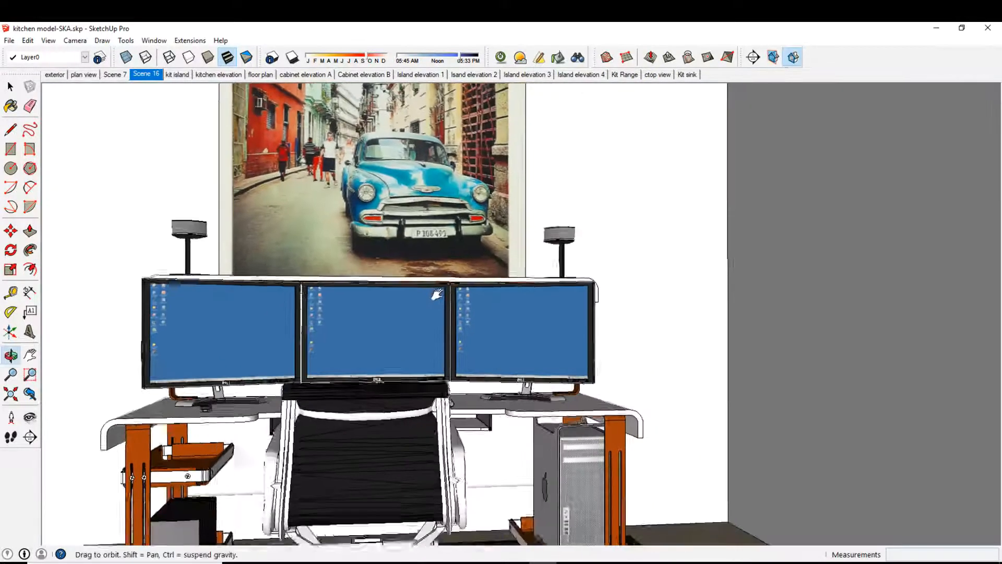
# Orbit around the desk and back to a slightly turned front view of the monitors.
pyautogui.moveTo(437, 294); pyautogui.dragTo(256, 310)
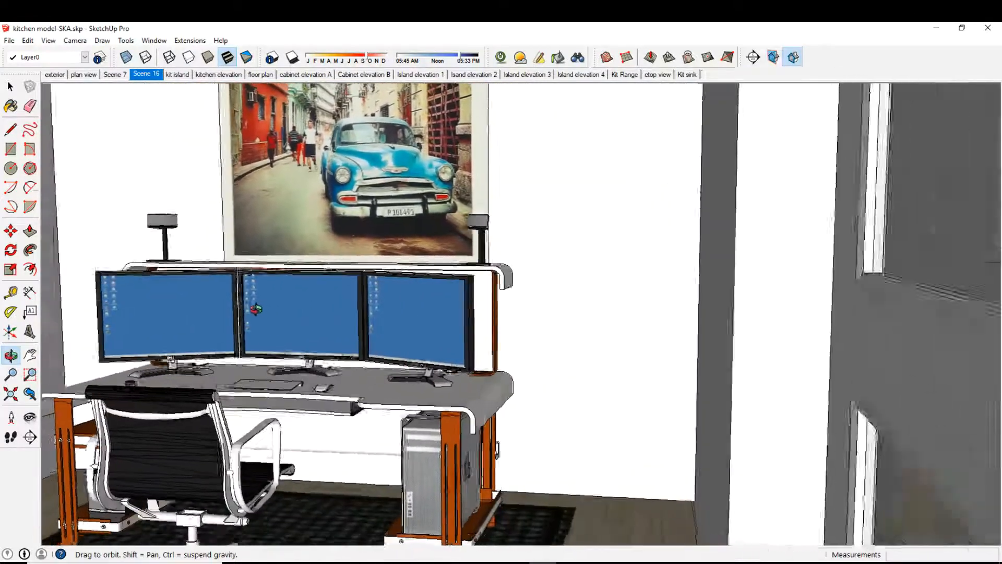
pyautogui.moveTo(256, 311); pyautogui.dragTo(431, 289)
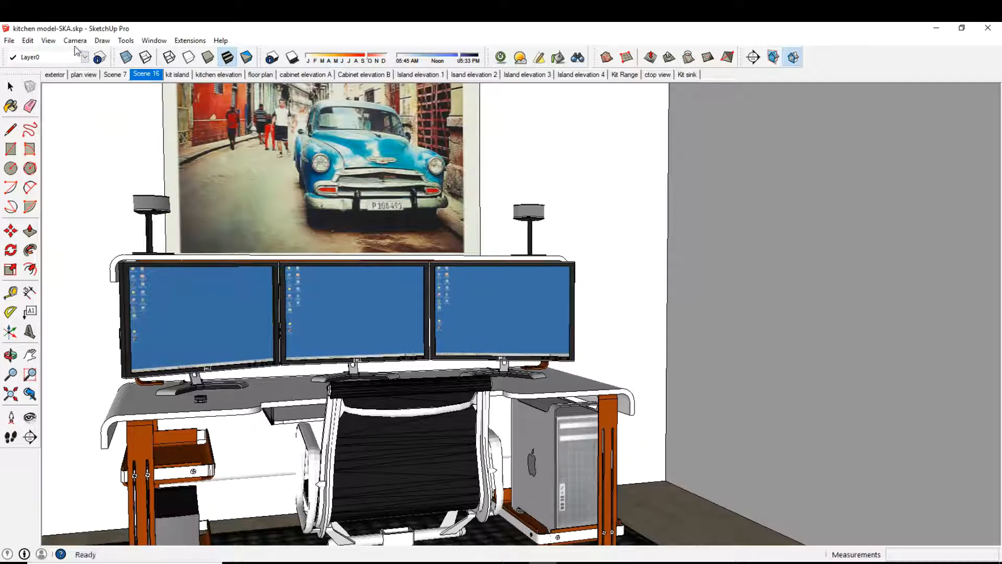
# Widen the camera's field of view to about 50.60 degrees via Camera > Field of View.
pyautogui.click(75, 41)
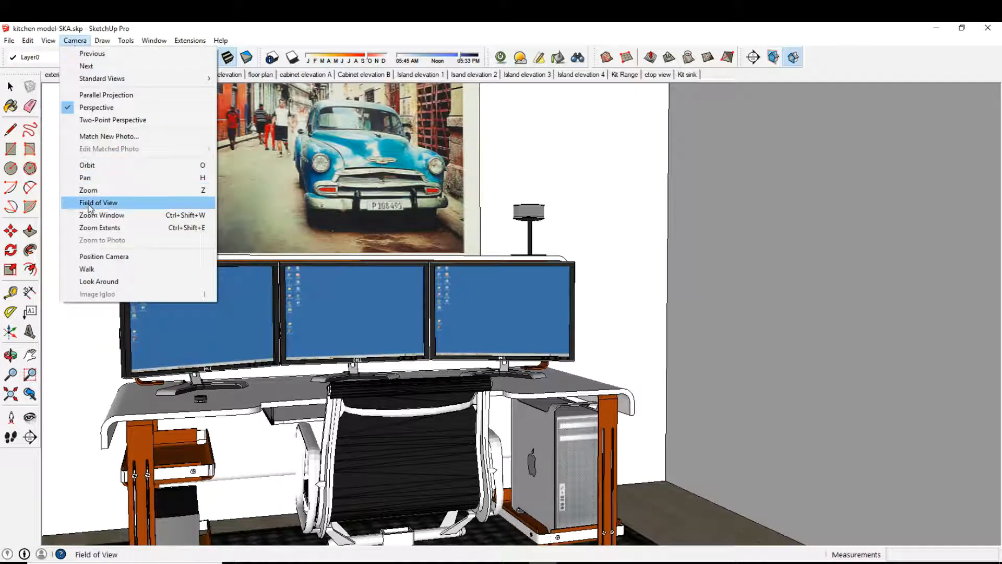
pyautogui.click(99, 202)
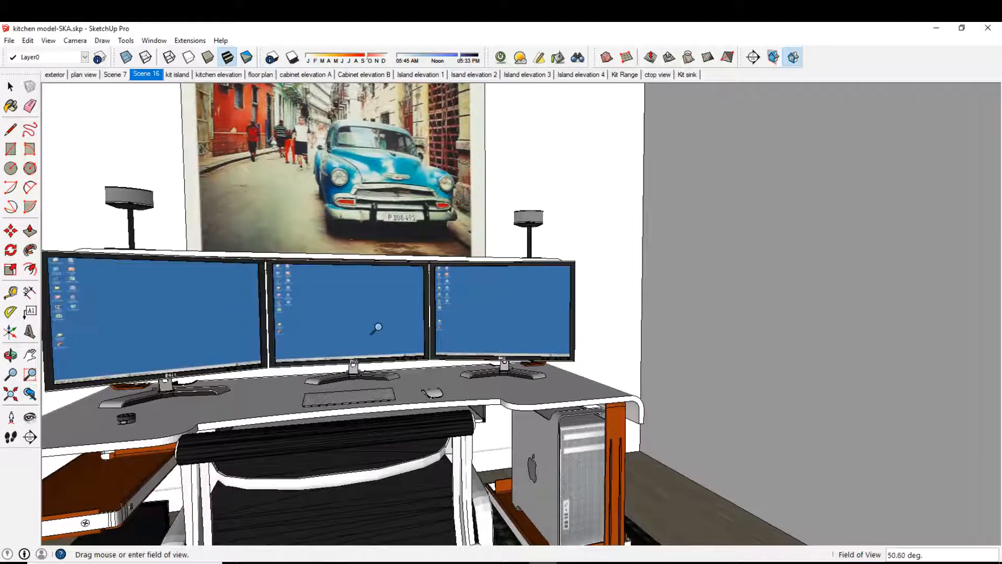
# Walk backward from the desk until the chair, rug and wall picture fit in frame.
pyautogui.rightClick(376, 327)
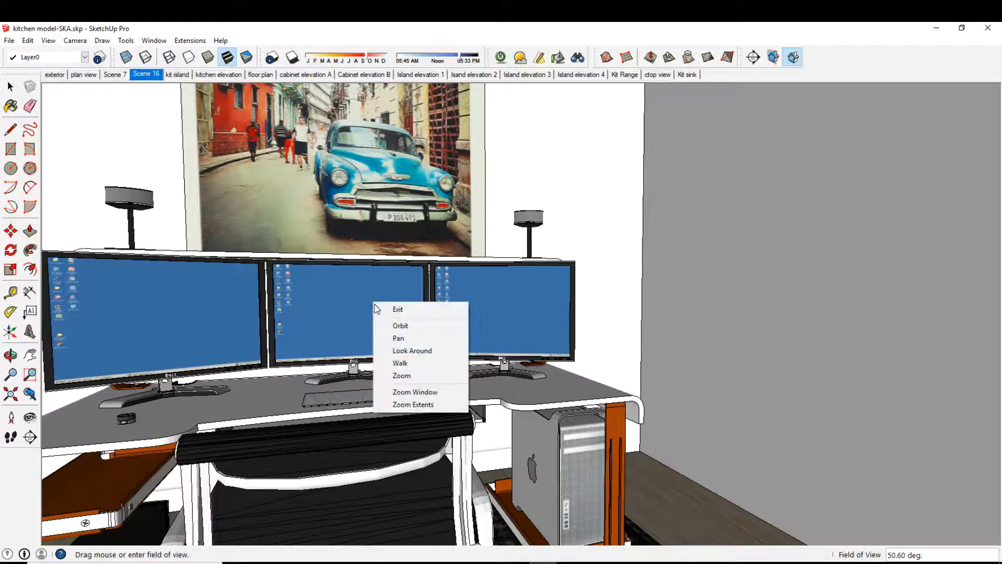
pyautogui.click(400, 363)
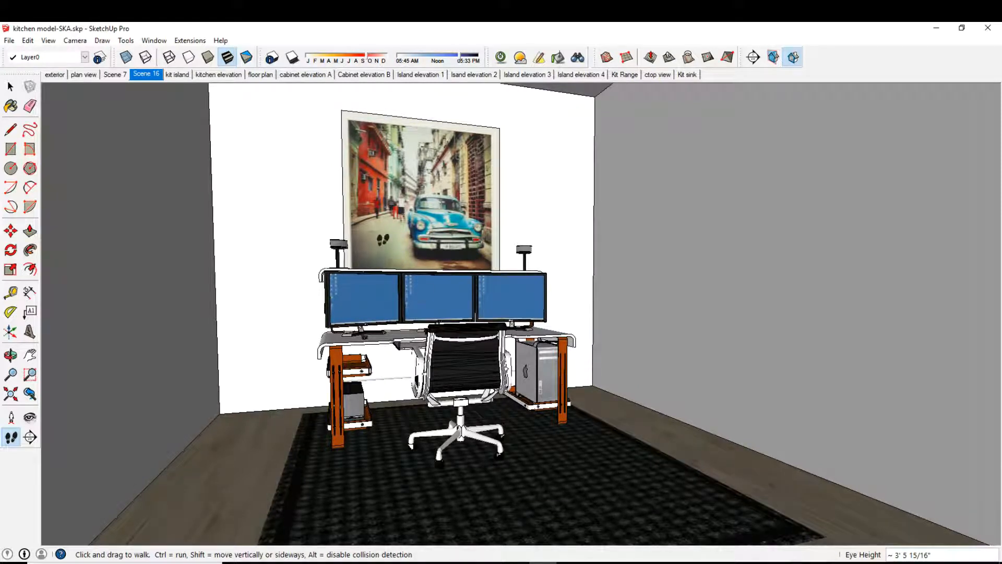
# Adjust the field of view out toward 110 degrees and settle at 60.42 degrees.
pyautogui.click(75, 41)
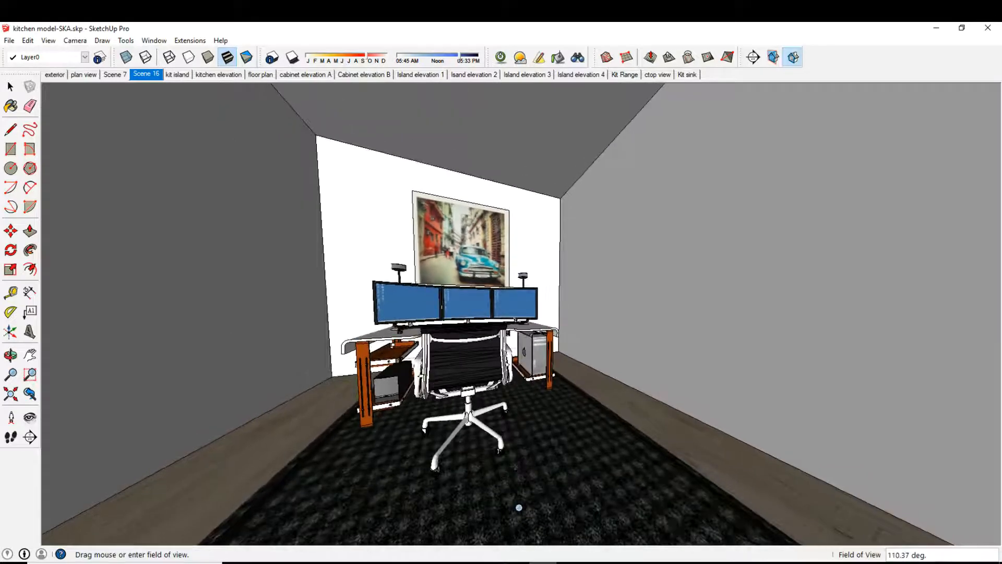
pyautogui.scroll(-3)
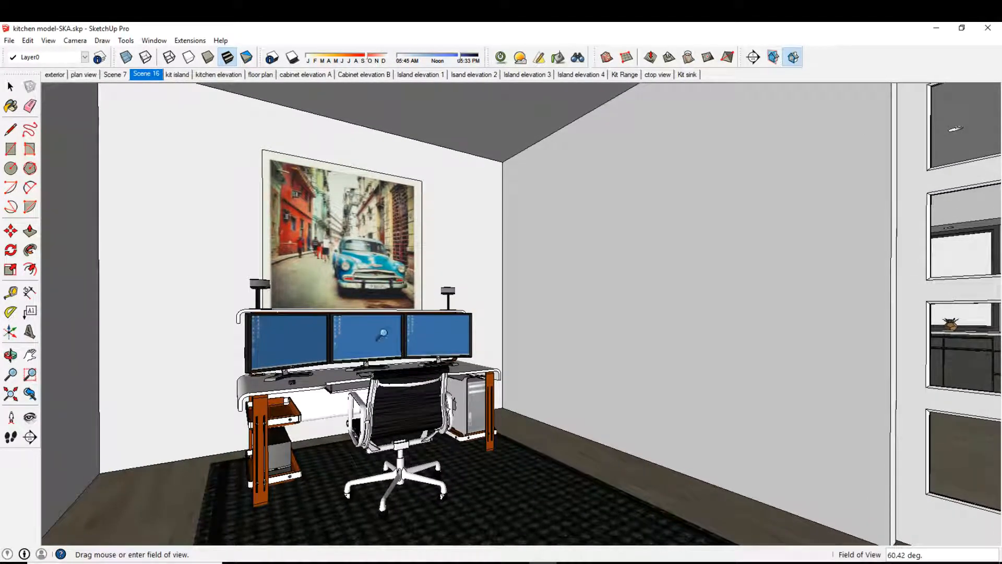
pyautogui.moveTo(70, 51)
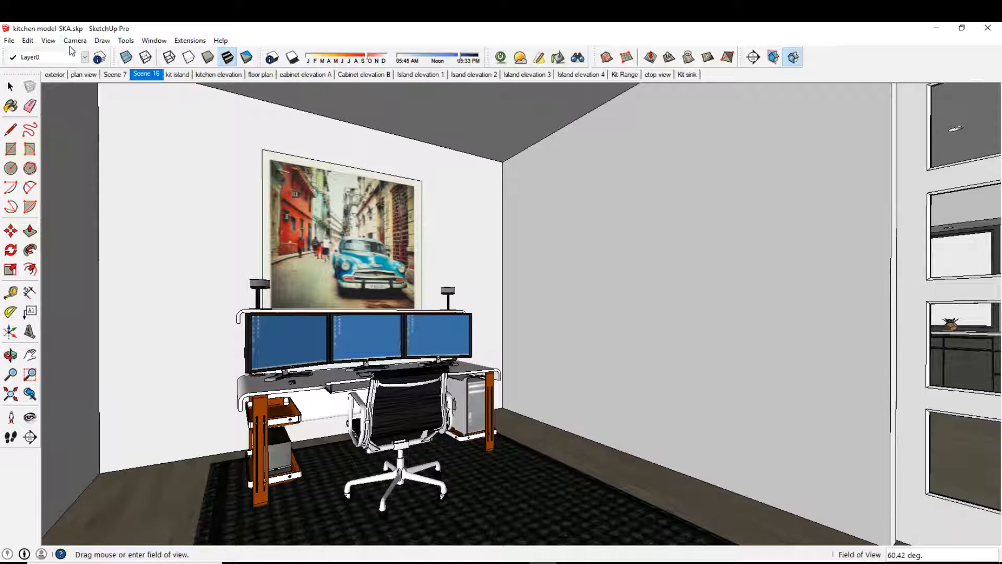
# Switch the camera to Two-Point Perspective so vertical edges stay straight.
pyautogui.click(75, 40)
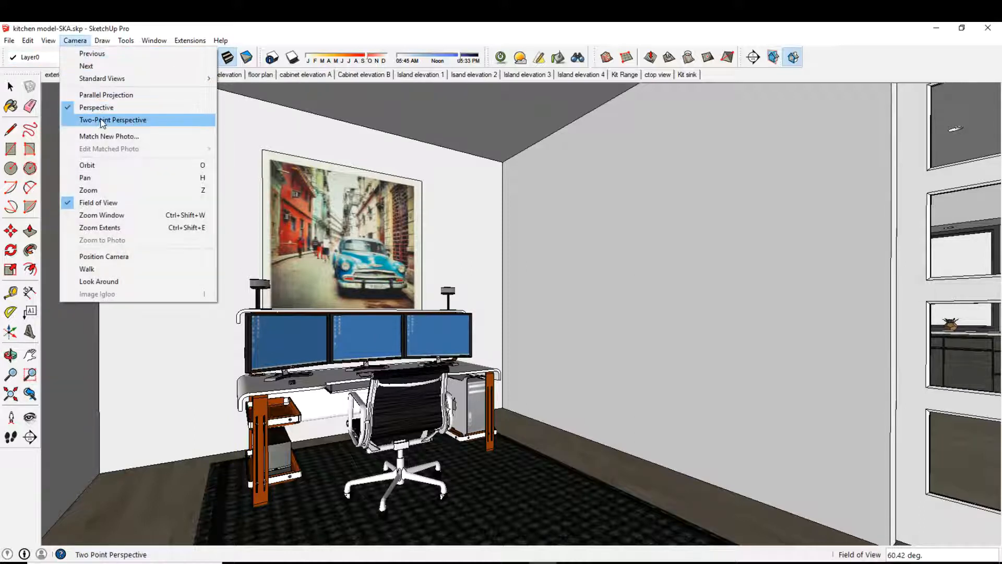
pyautogui.click(113, 121)
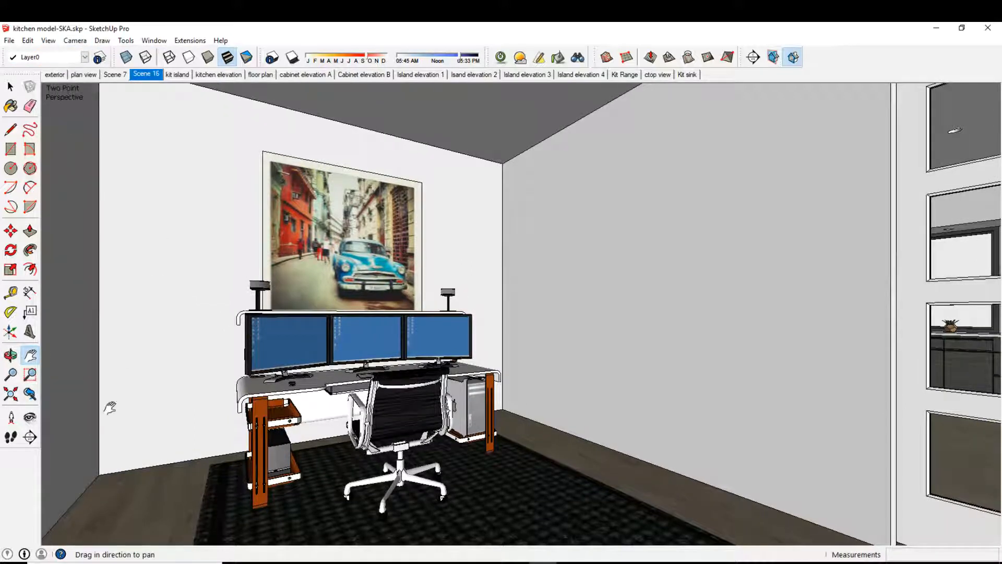